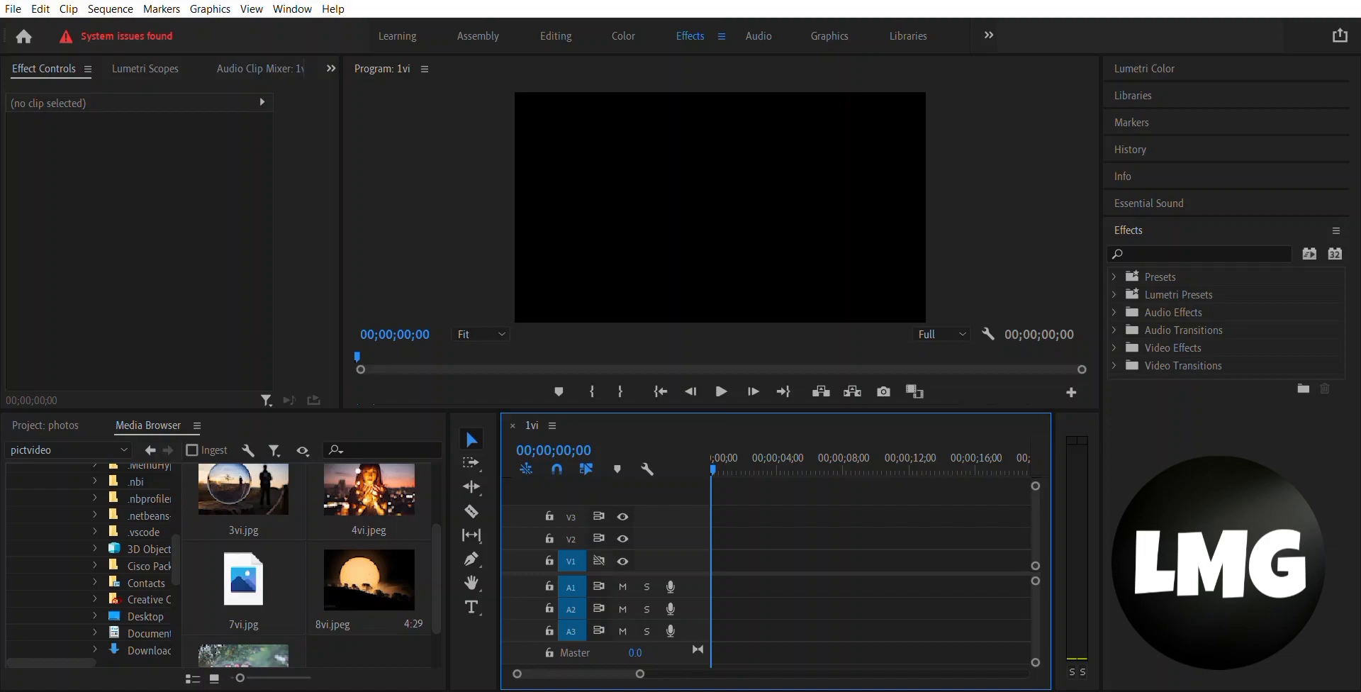
Step: Place 8vi.jpeg and another photo into the sequence, then select the 2vi.jpg clip
left_click_drag(368, 579, 749, 560)
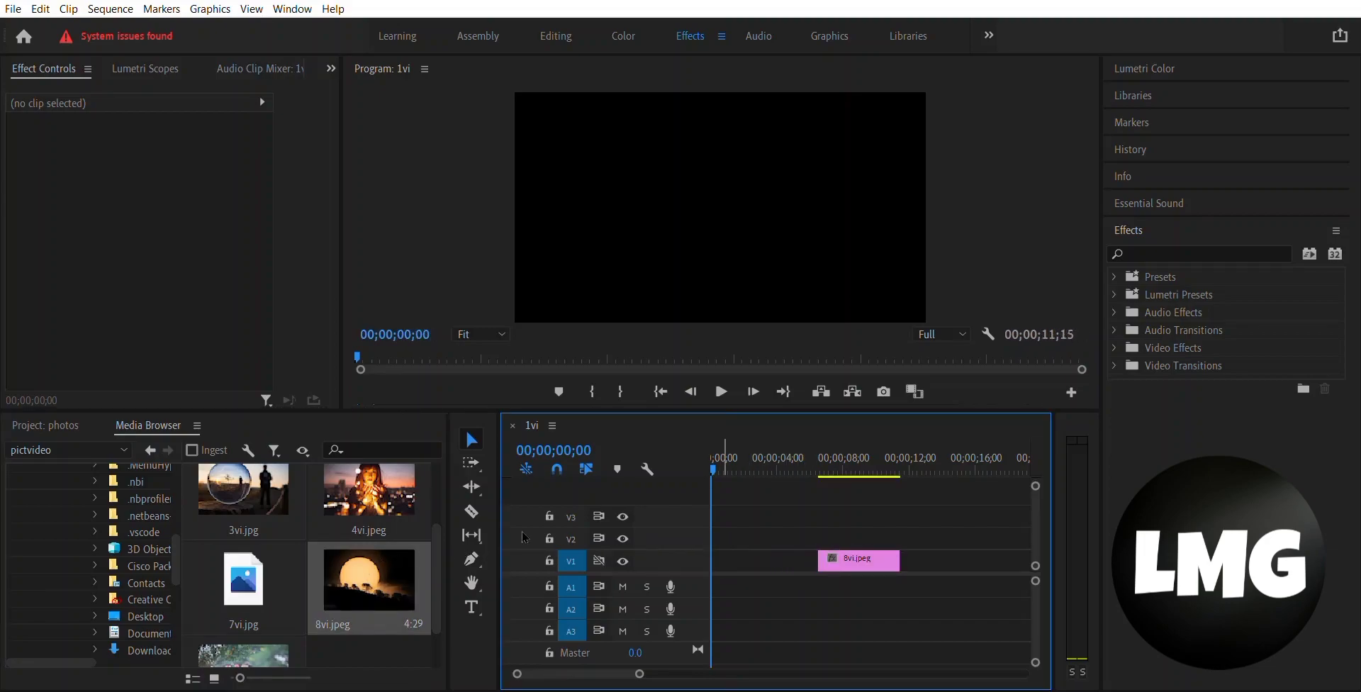
left_click_drag(368, 488, 858, 536)
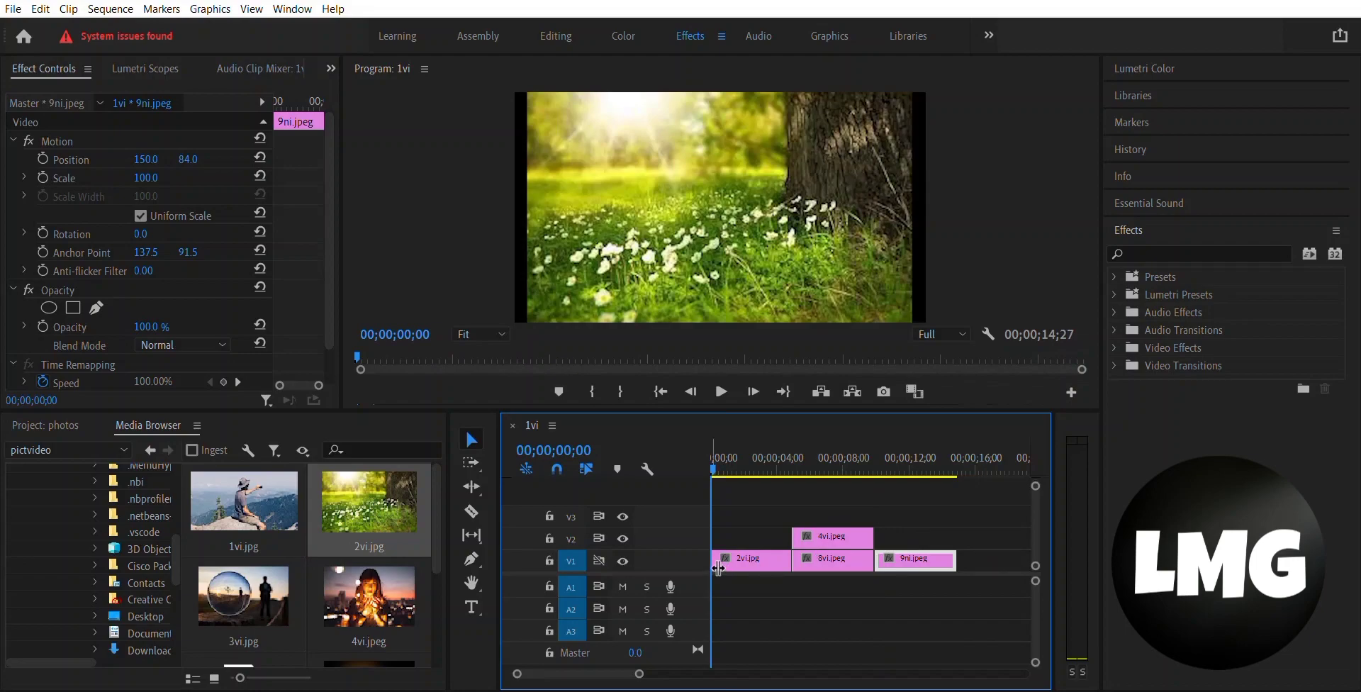
left_click(750, 558)
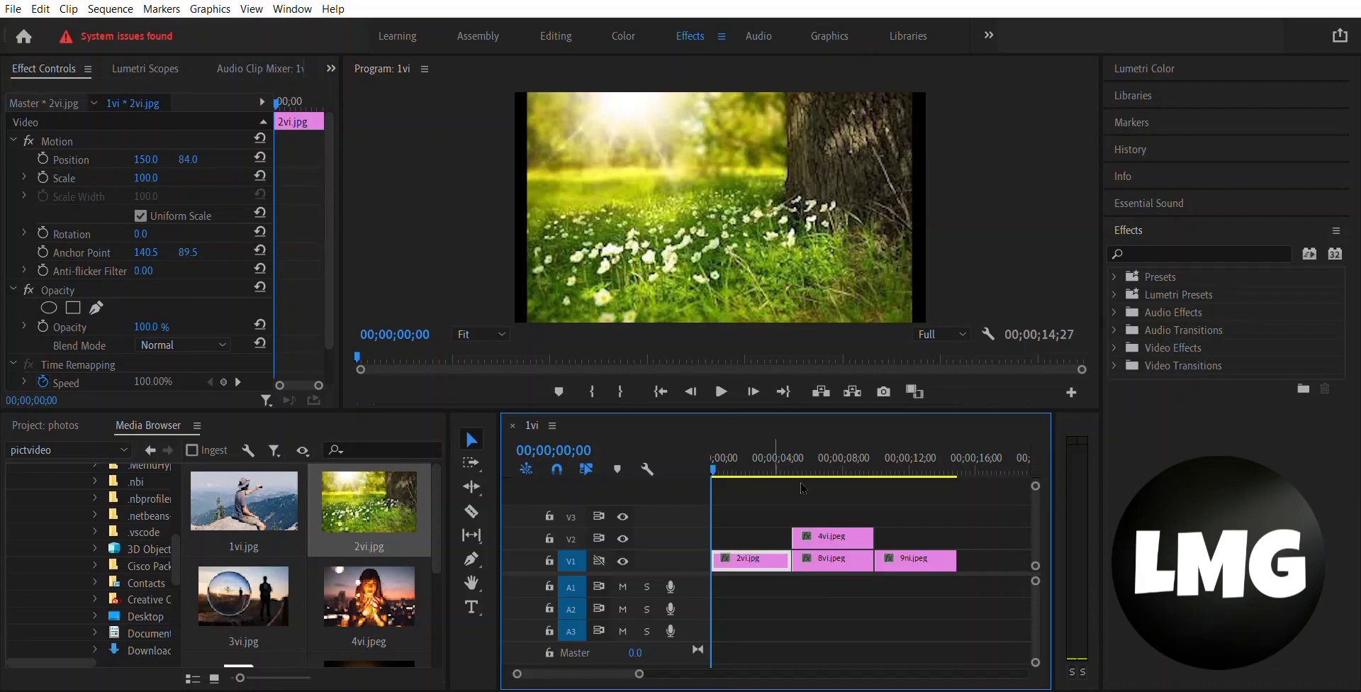
mouse_move(956, 412)
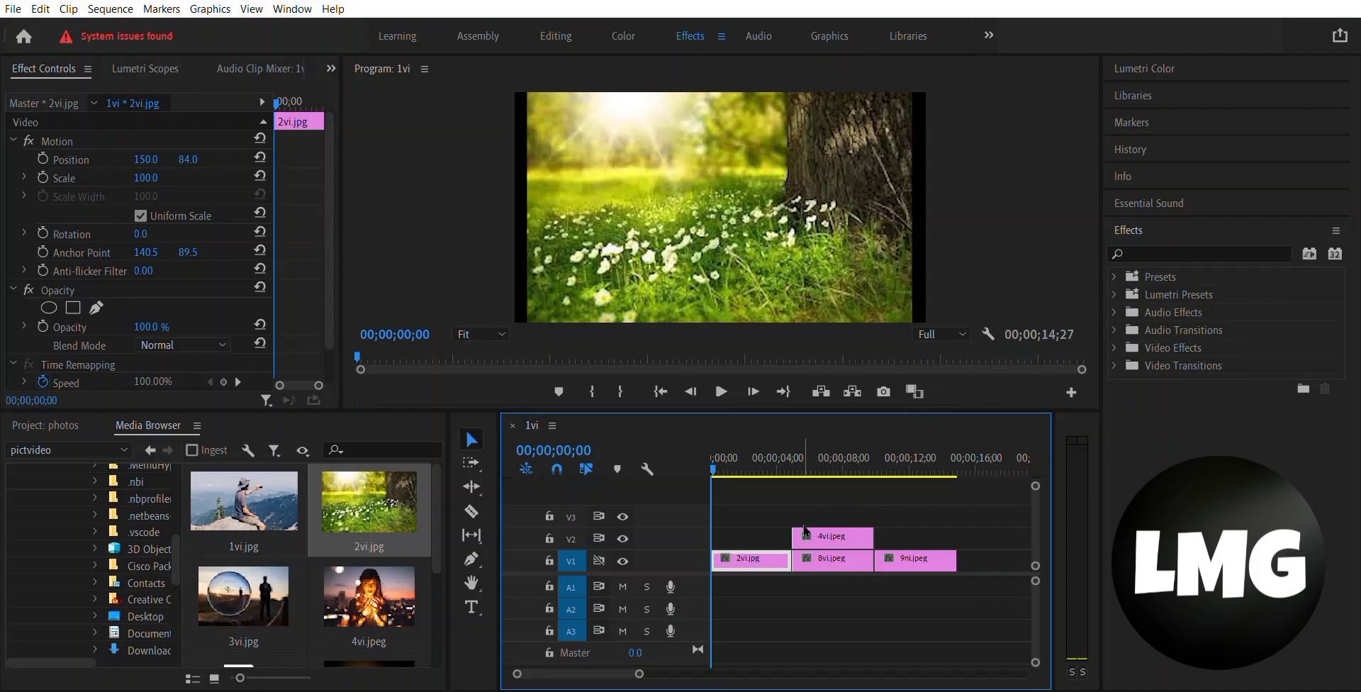
Step: Search 'wh' and apply the Black & White effect to the selected 2vi.jpg clip
left_click(1199, 253)
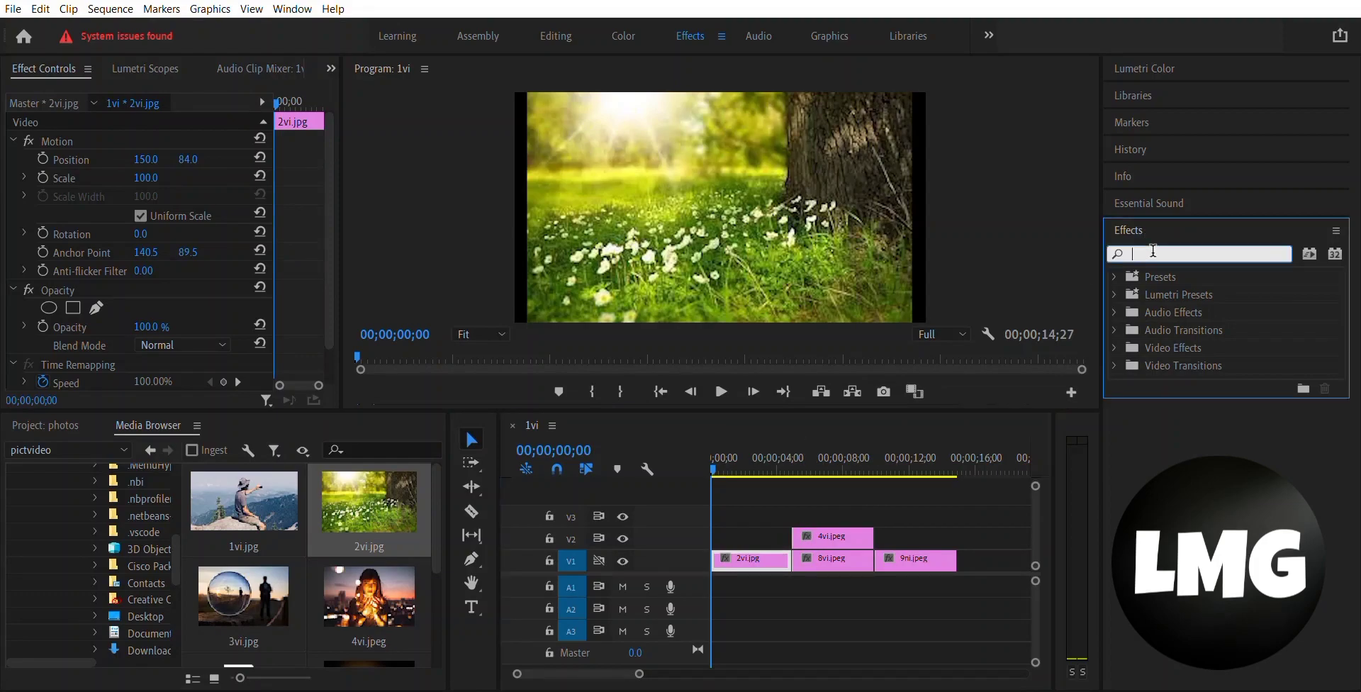
type("wh")
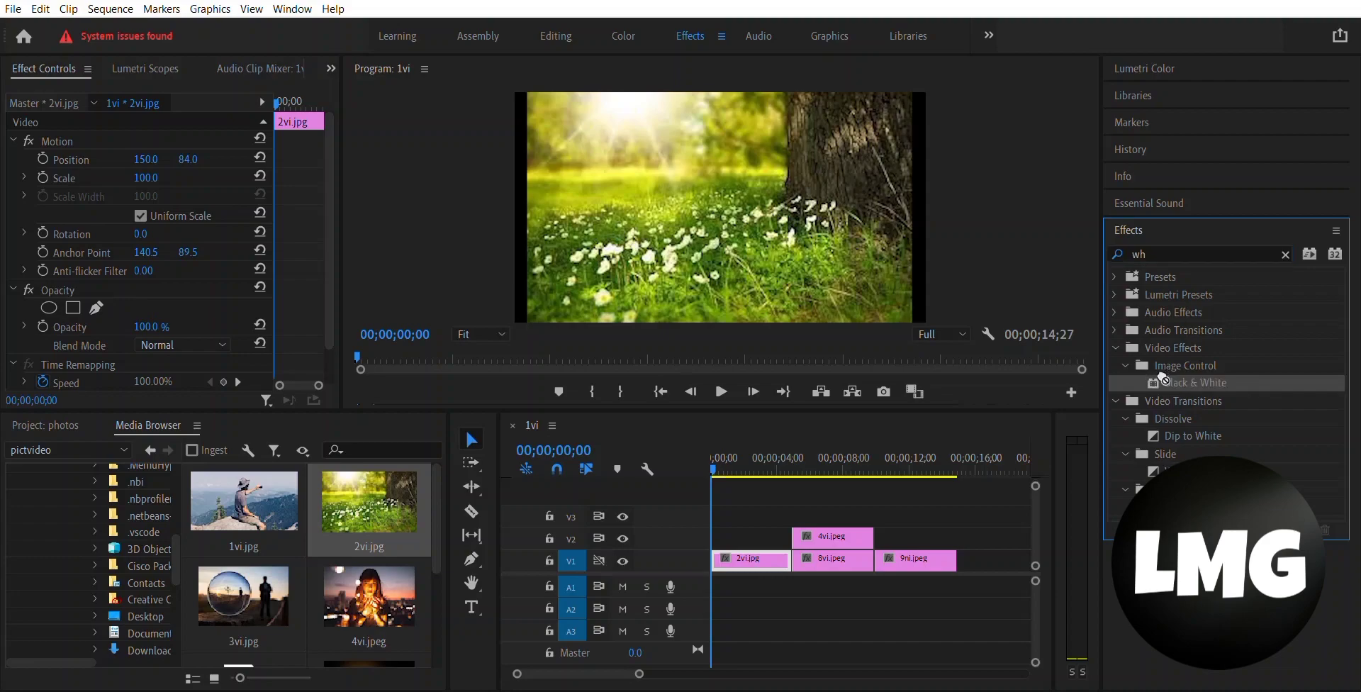
double_click(1195, 383)
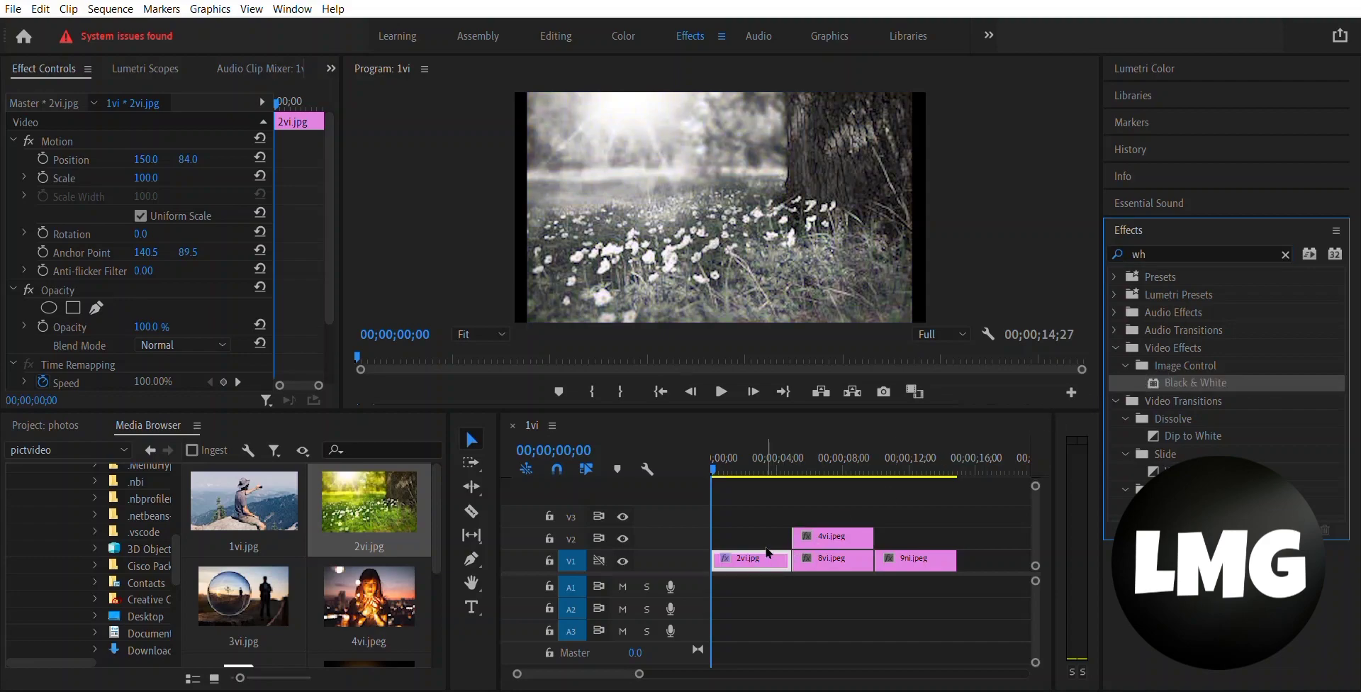
left_click(720, 392)
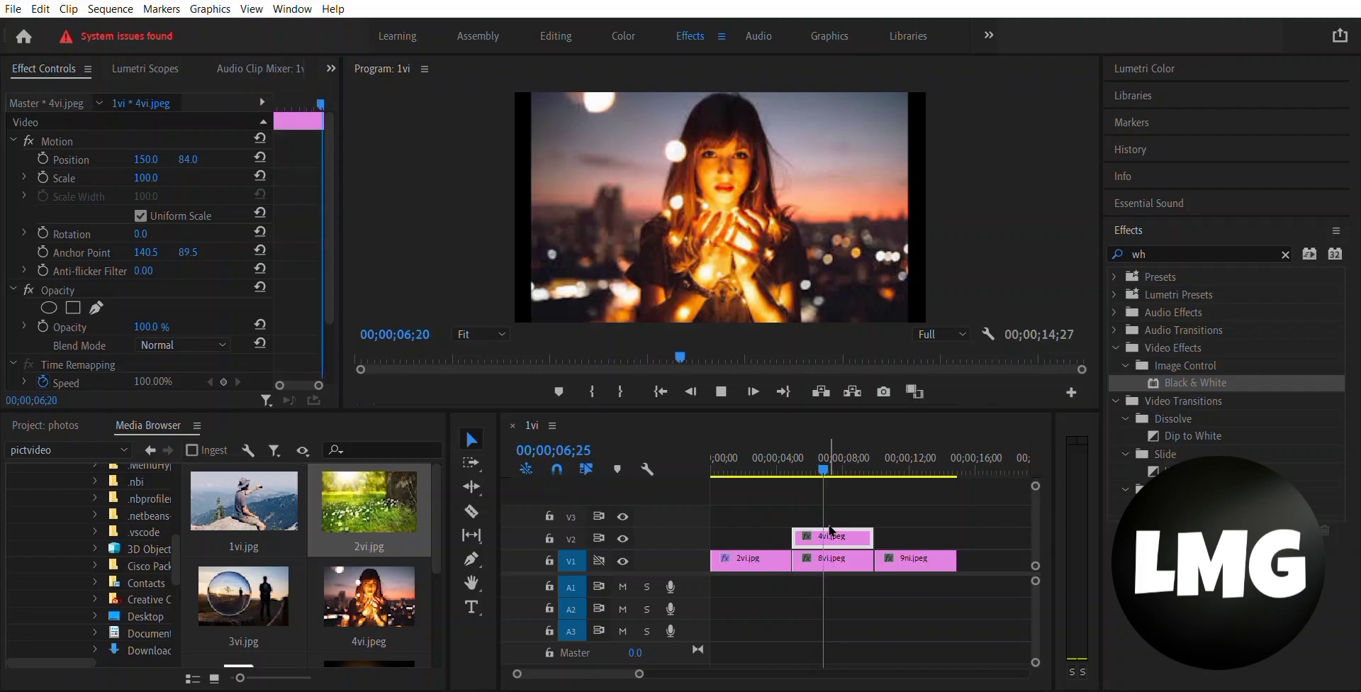
Step: Move 4vi.jpeg later on the upper track, select 8vi.jpeg and clear the effects search
left_click_drag(833, 536, 973, 536)
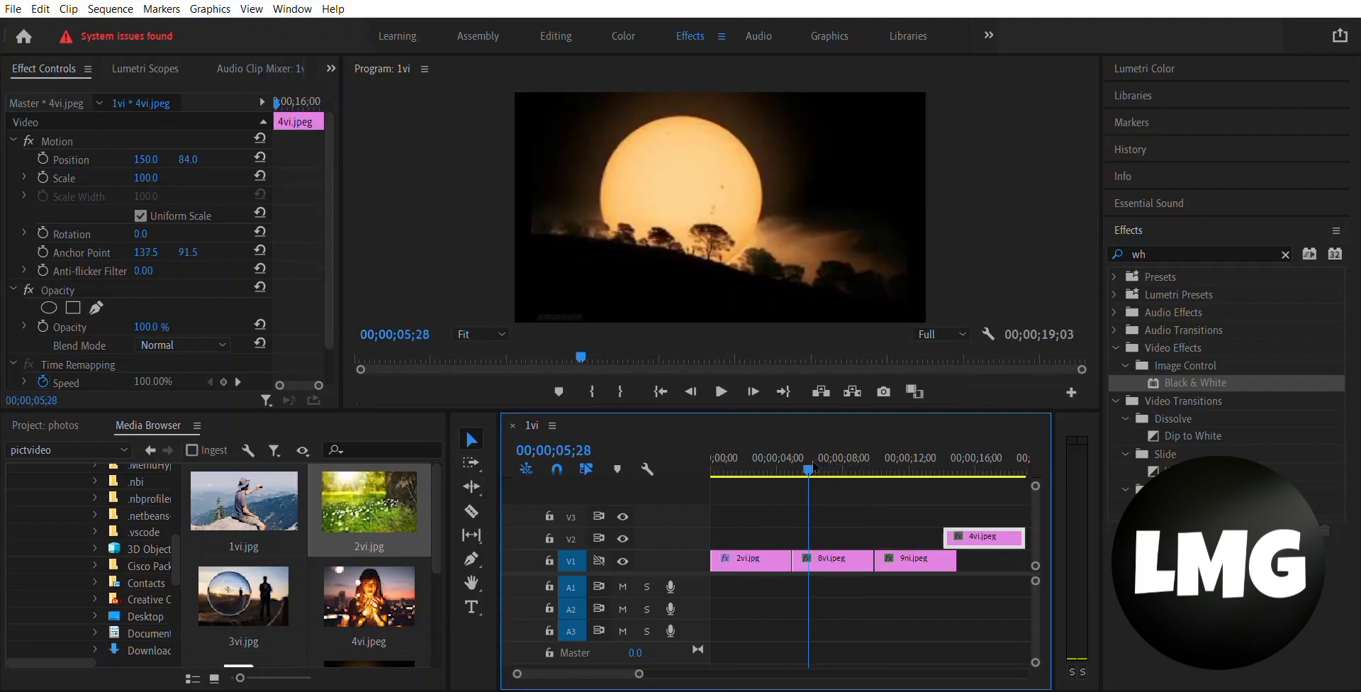
left_click(832, 560)
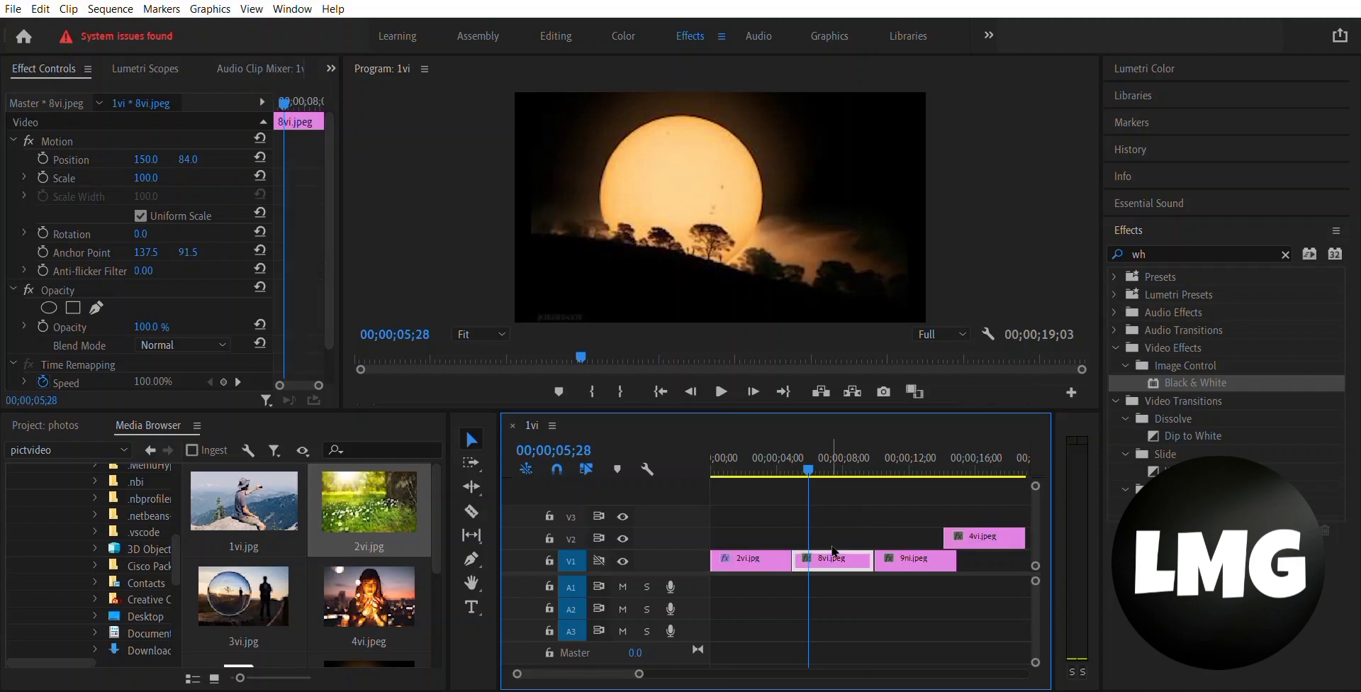
mouse_move(954, 424)
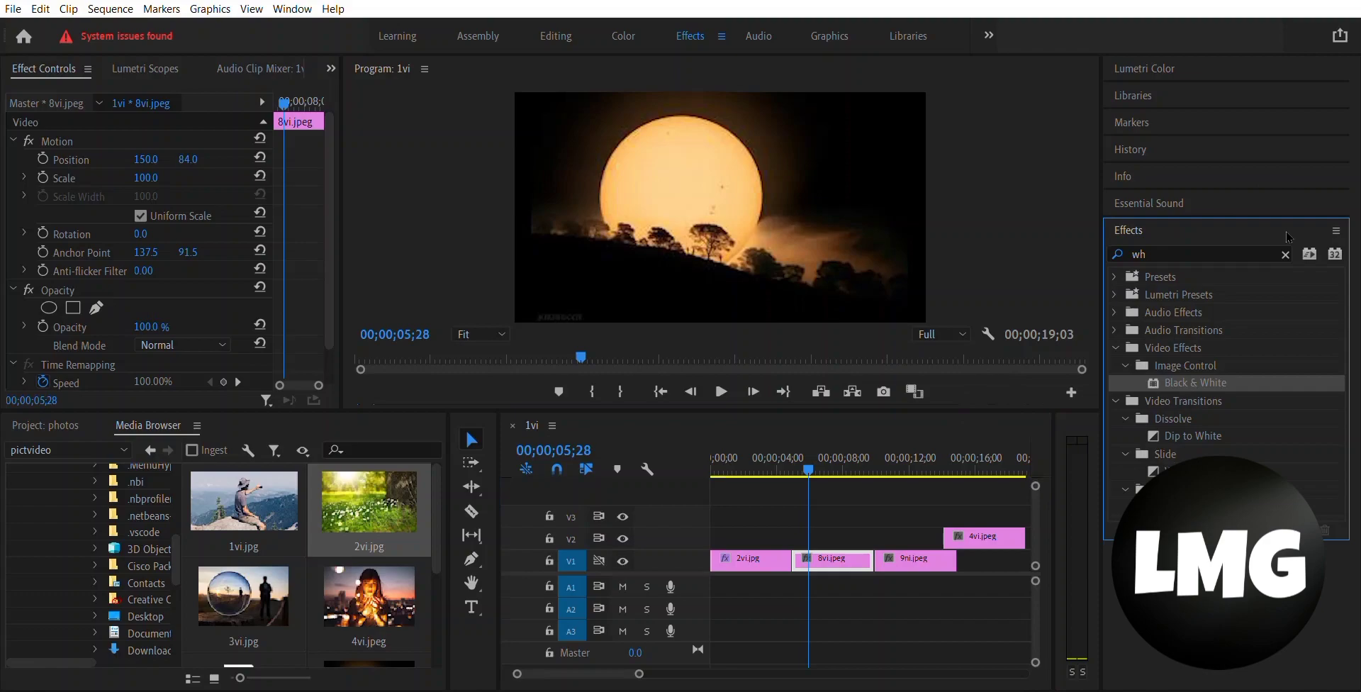
left_click(1285, 254)
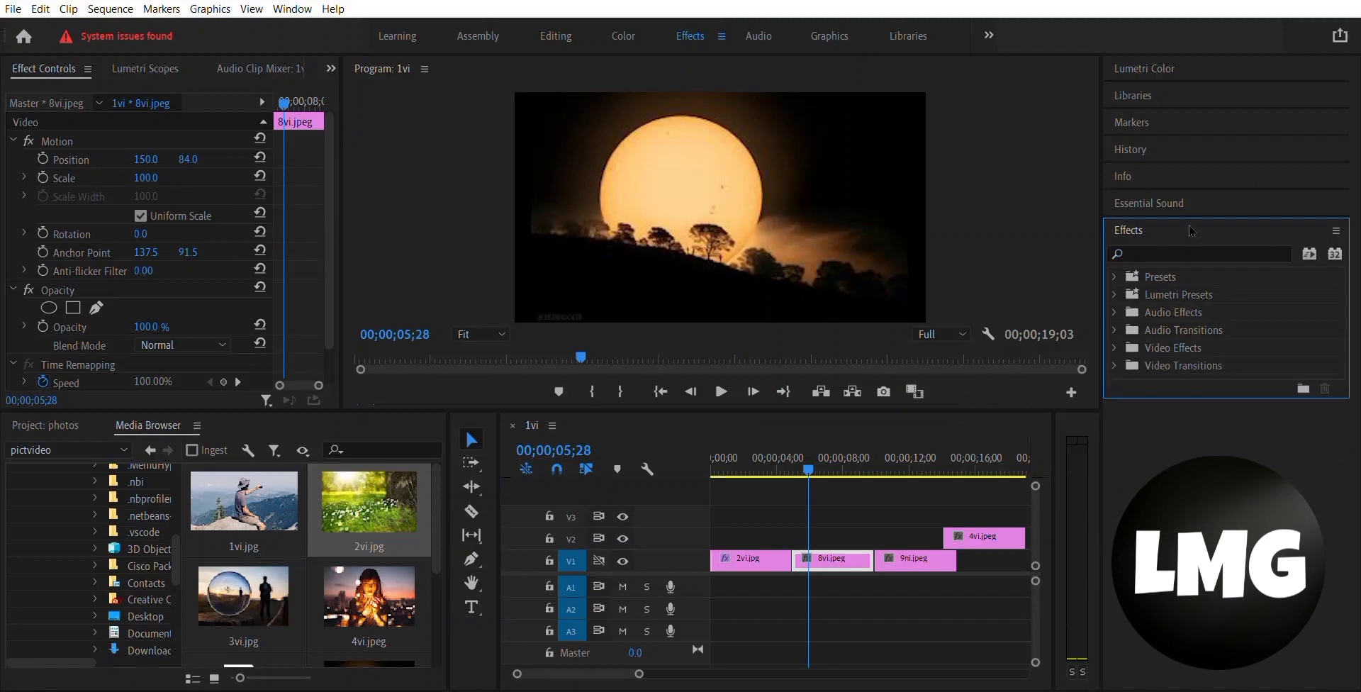
Step: Search 'blur', apply Gaussian Blur to 8vi.jpeg with Blurriness 8.0, and pick the overlay's blend mode
left_click(1200, 254)
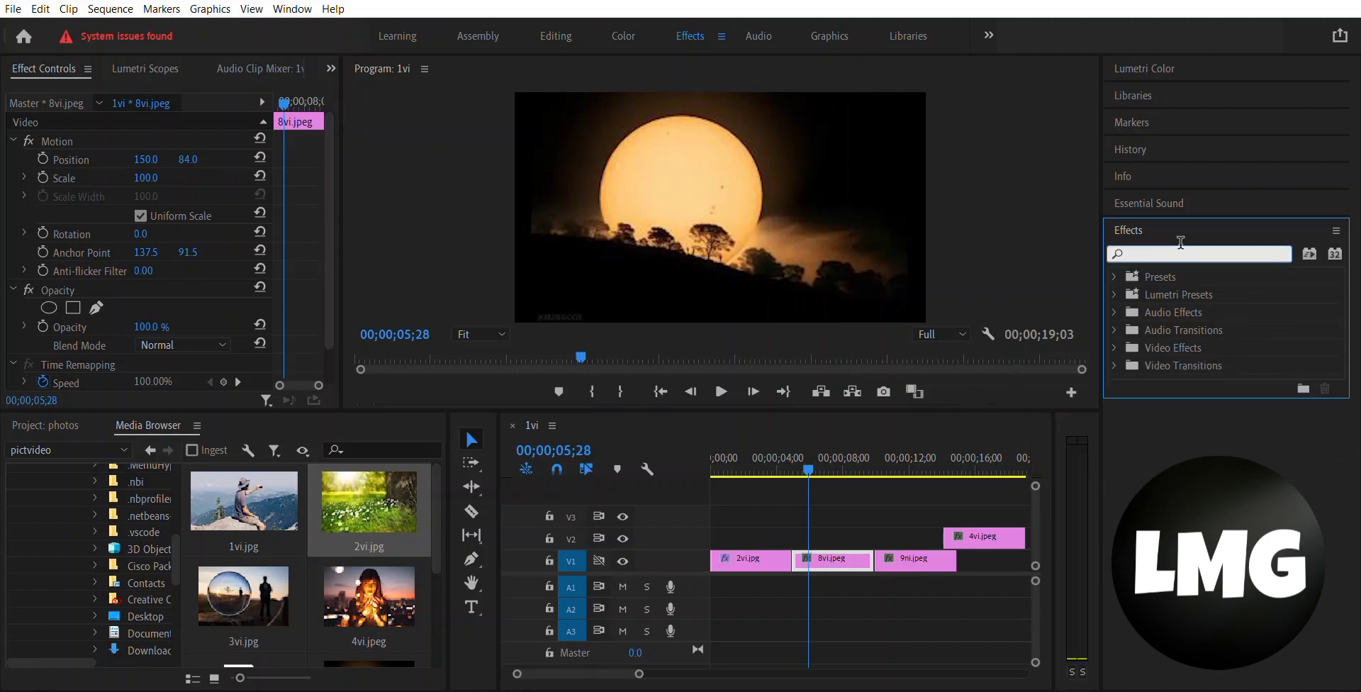
type("blur")
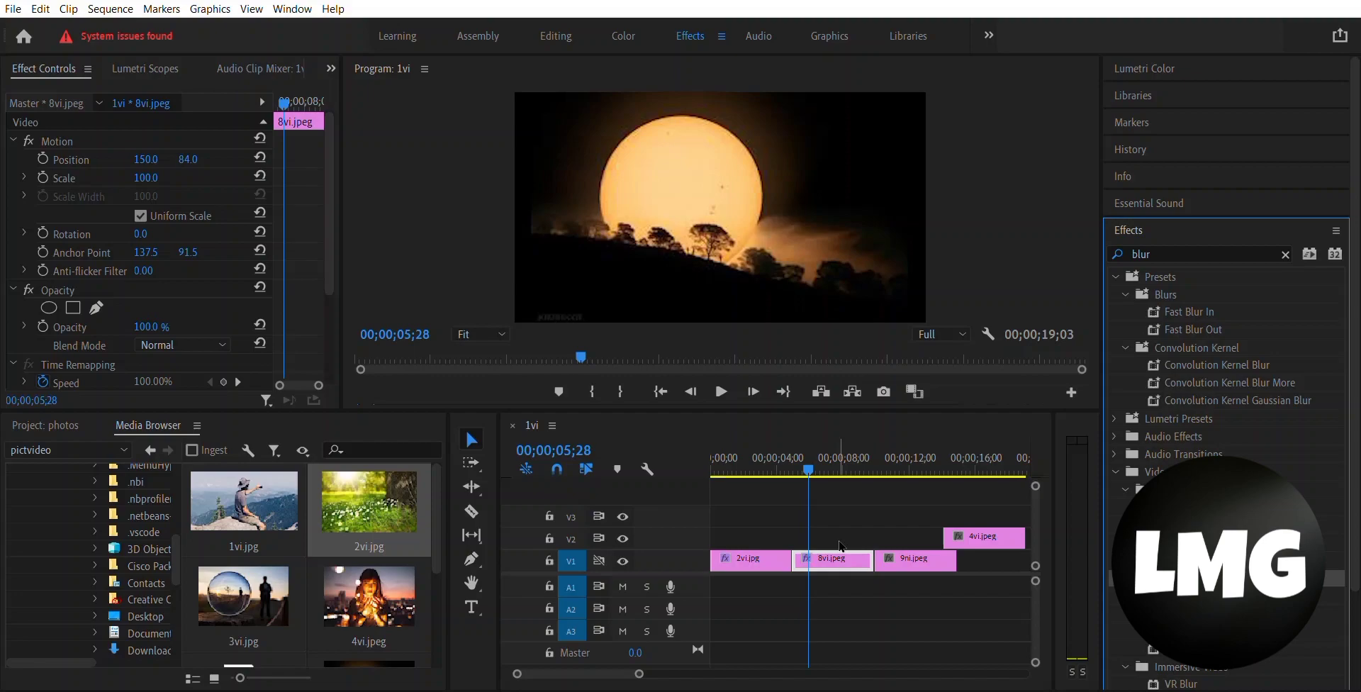
scroll("down", 3)
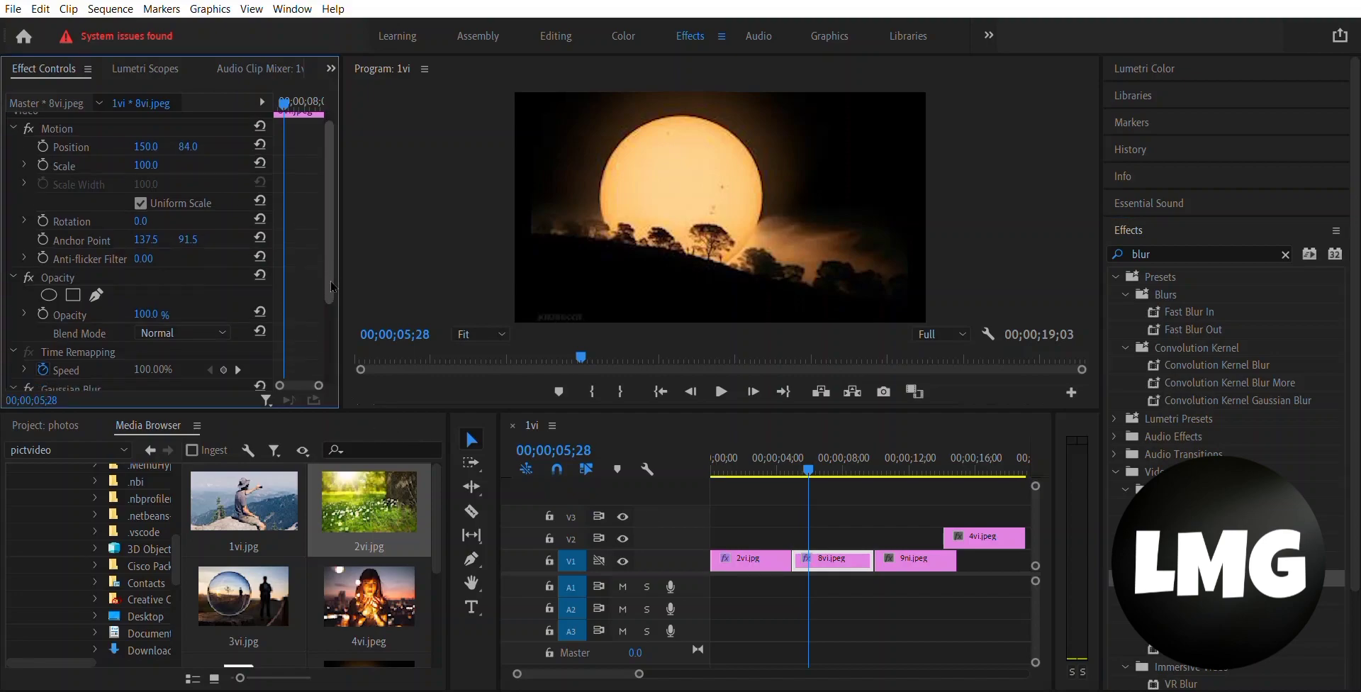
scroll("down", 3)
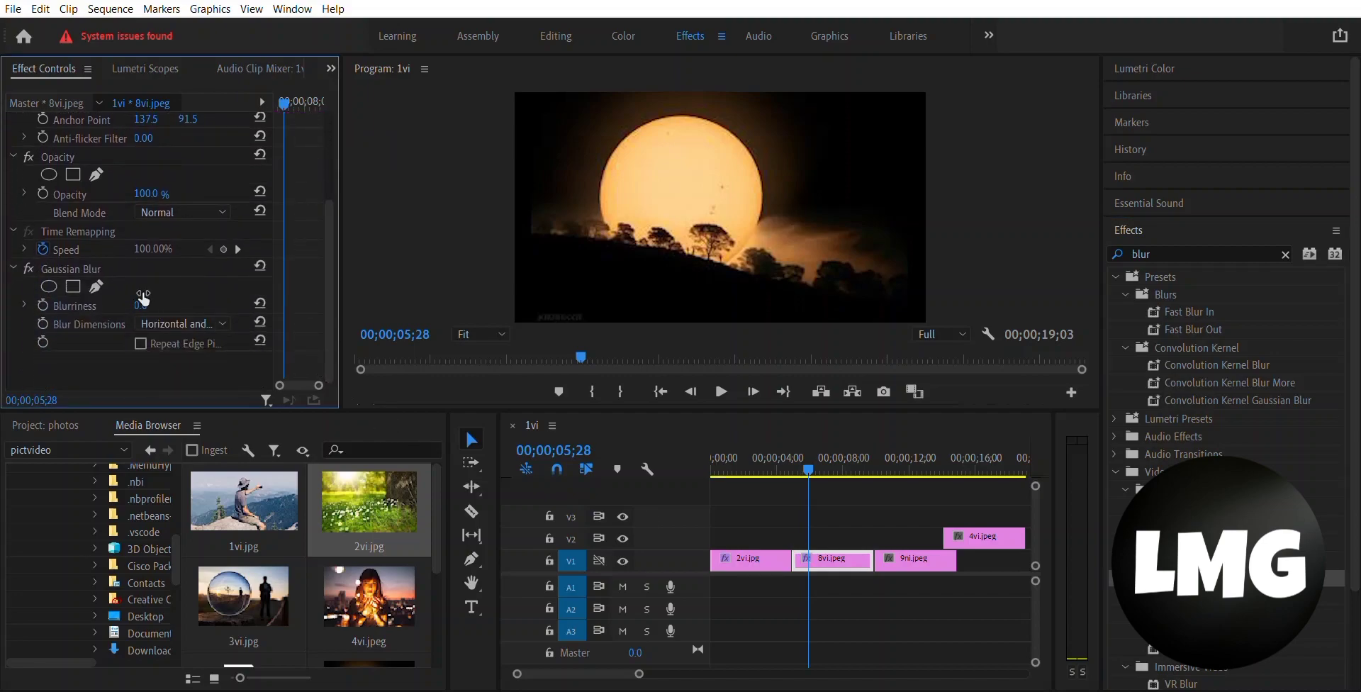
type("8.0")
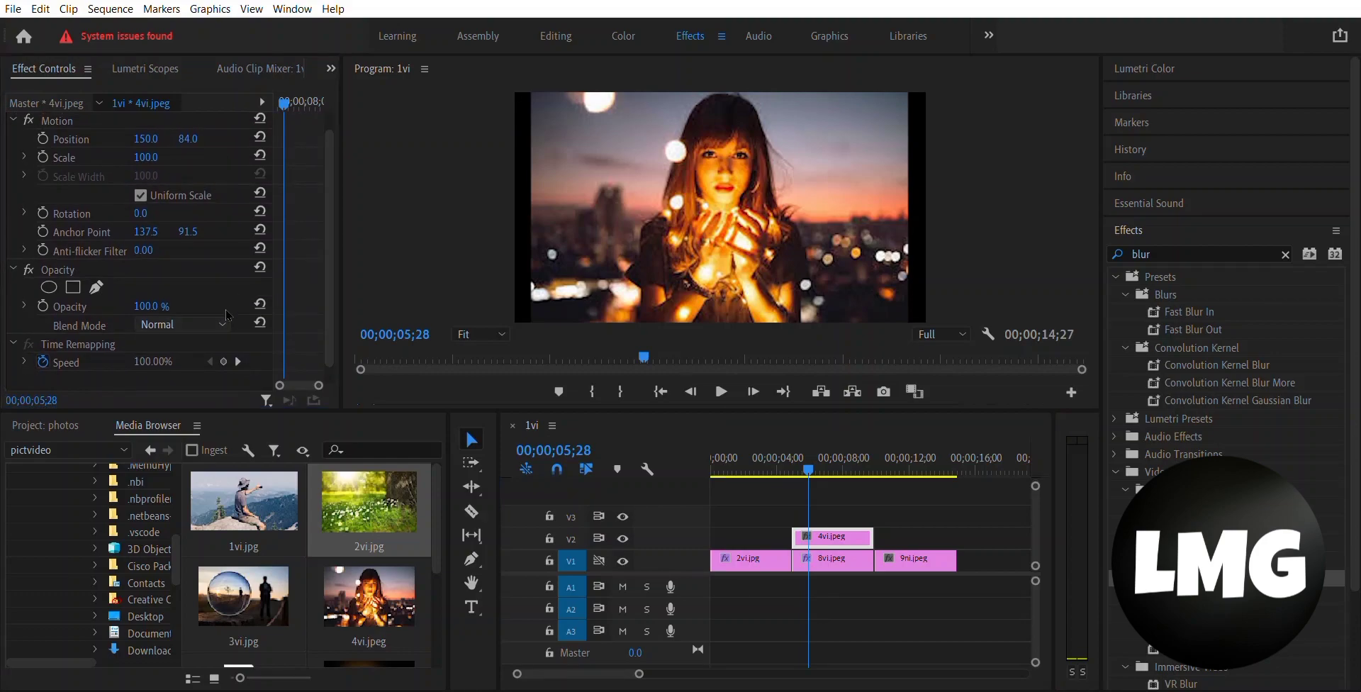
left_click(178, 325)
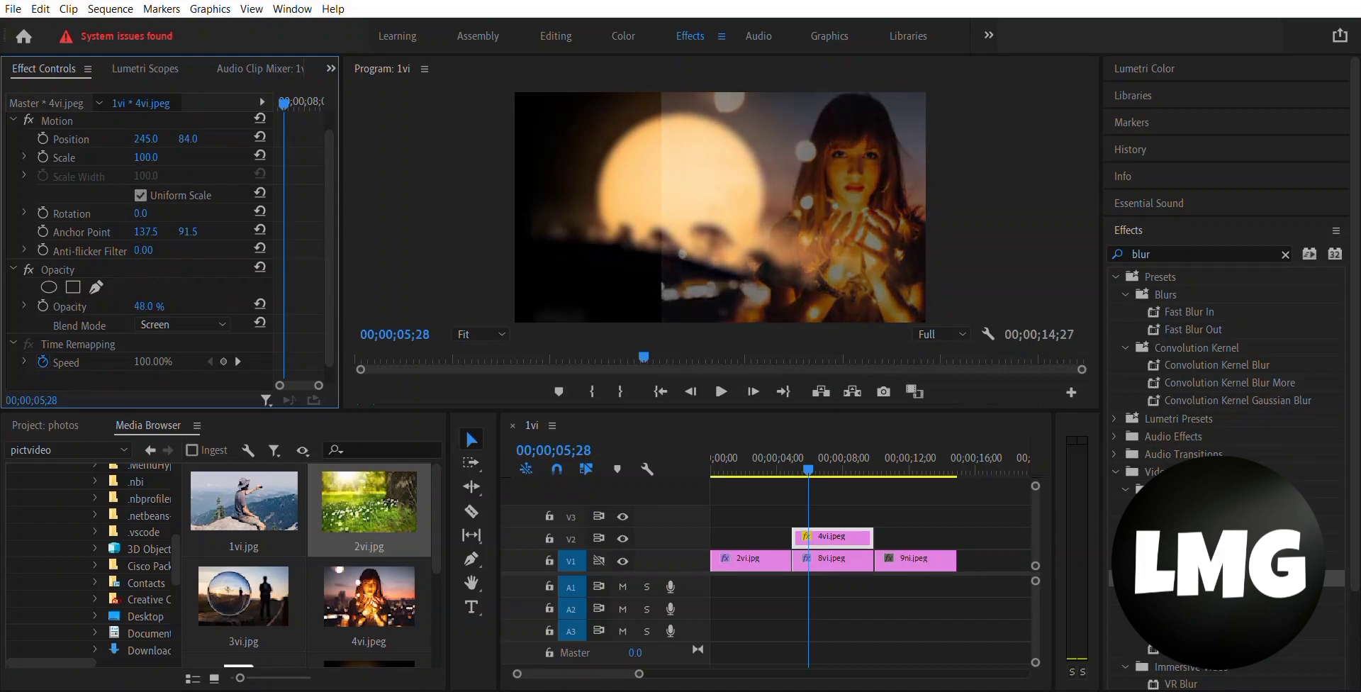
Step: Lower the 4vi.jpeg overlay's opacity to 16%
left_click(137, 306)
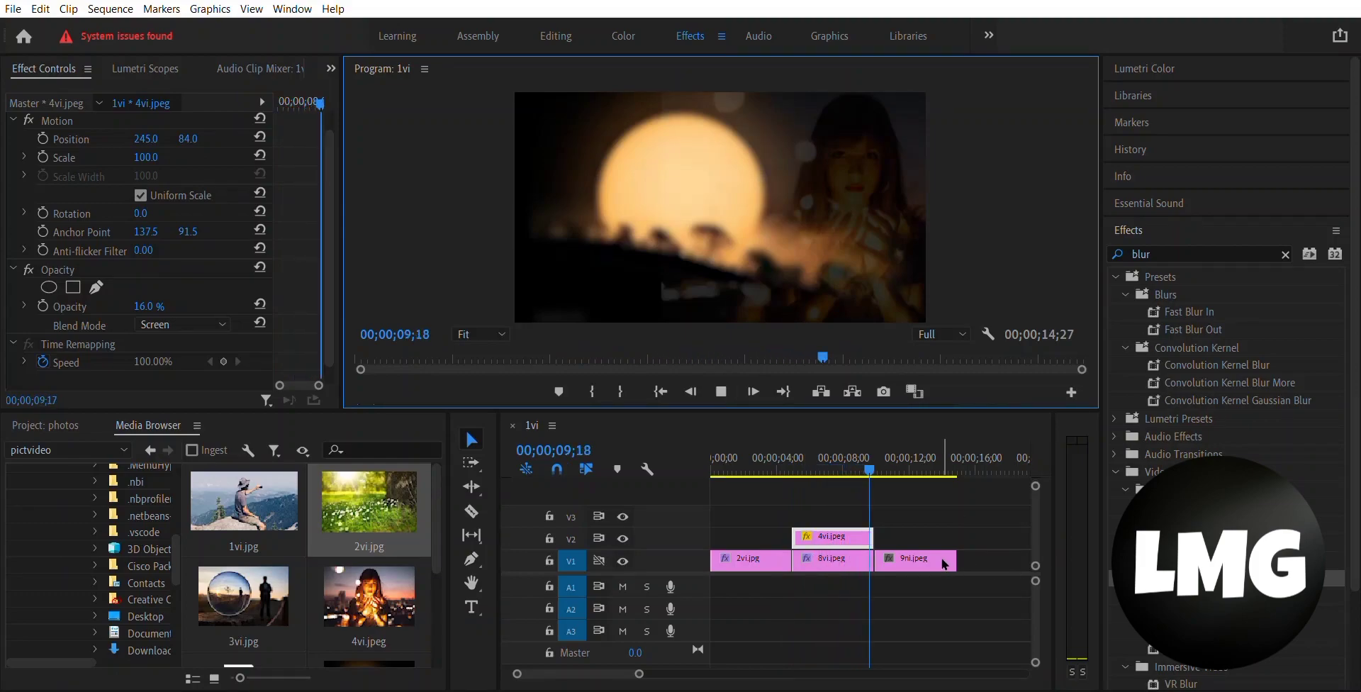
Step: Select 9ni.jpeg and jump later in the clip to check its scale animation
left_click(913, 559)
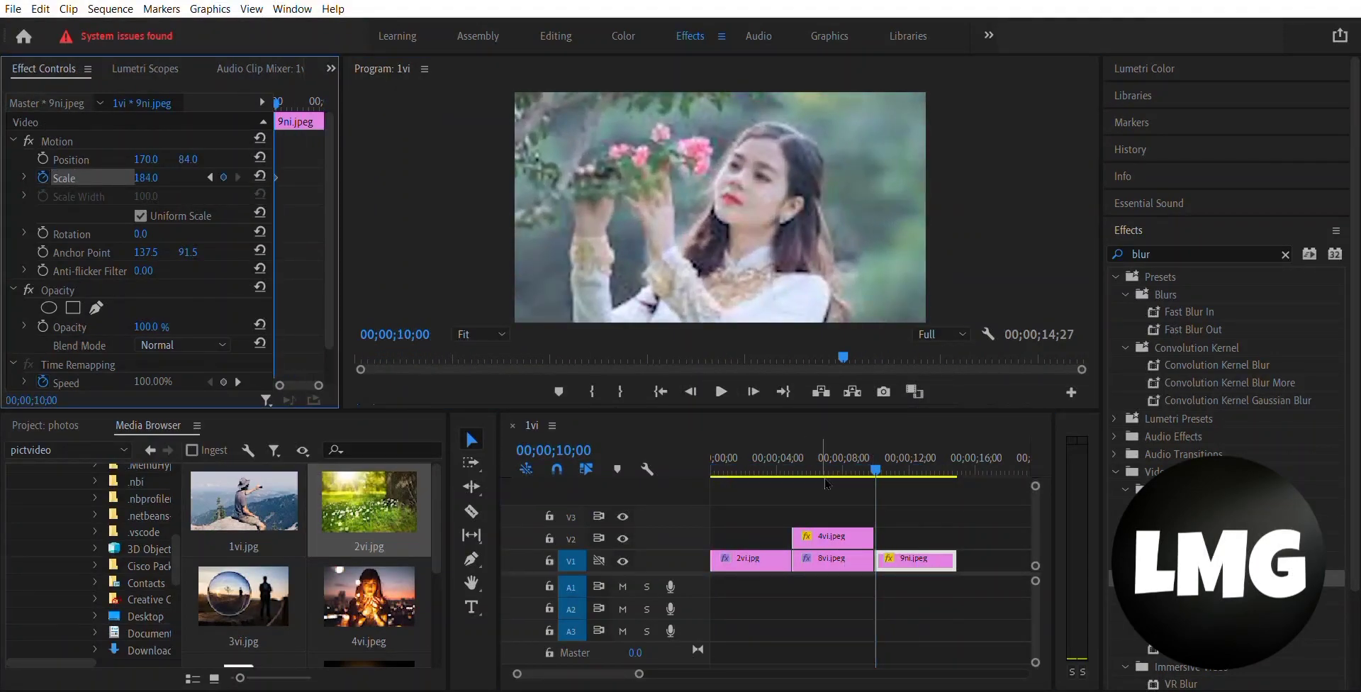
left_click(929, 458)
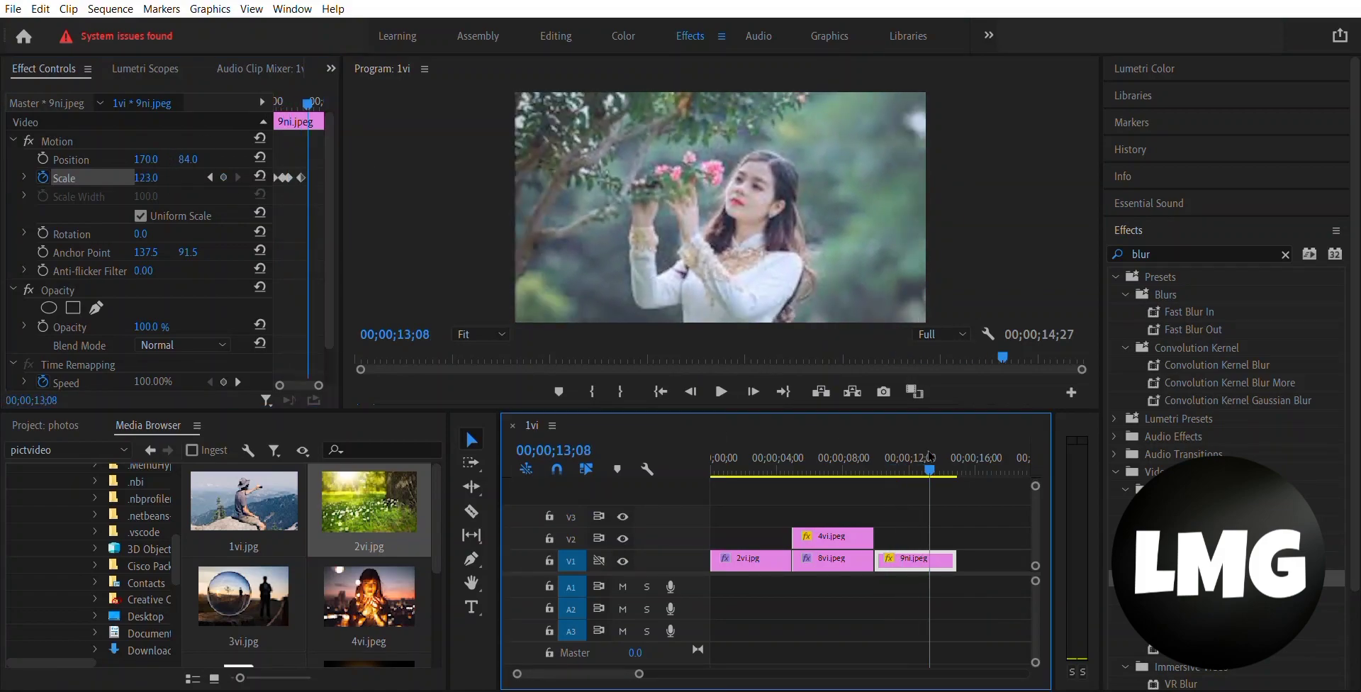